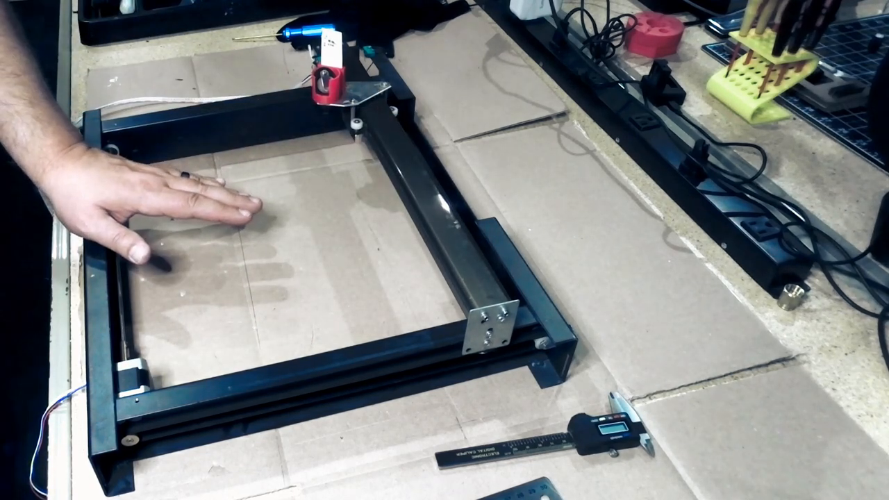
{"action": "left_click", "coordinate": [747, 411]}
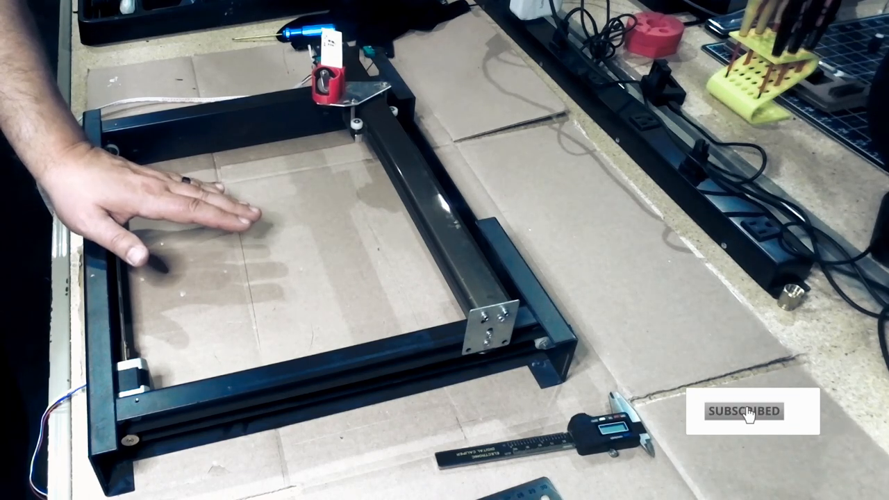